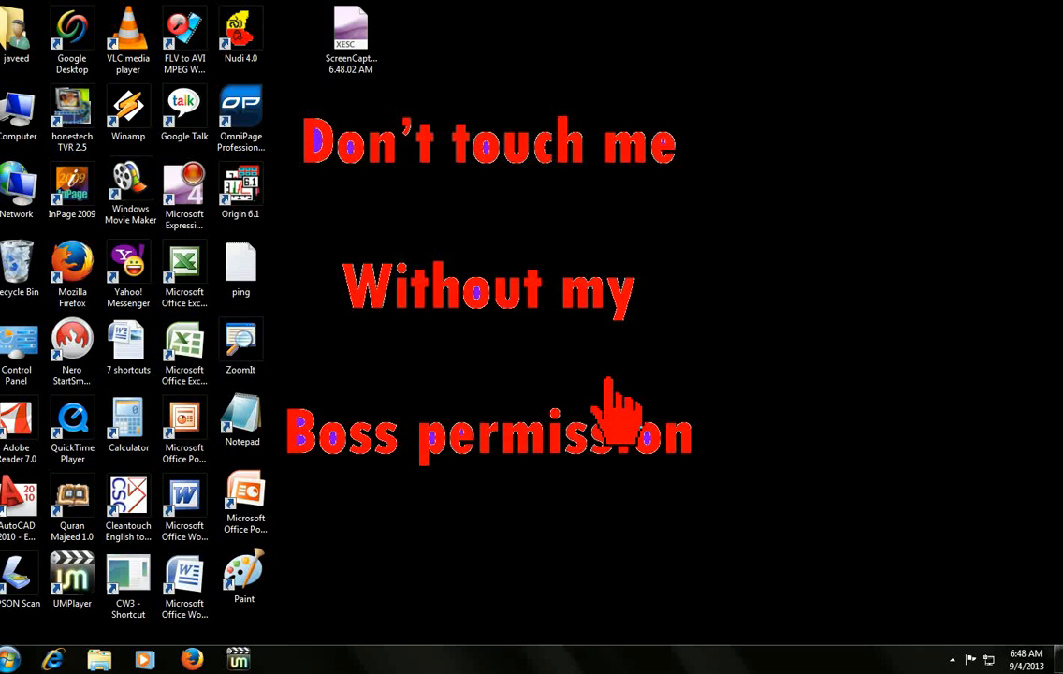
{"action": "mouse_move", "coordinate": [459, 215]}
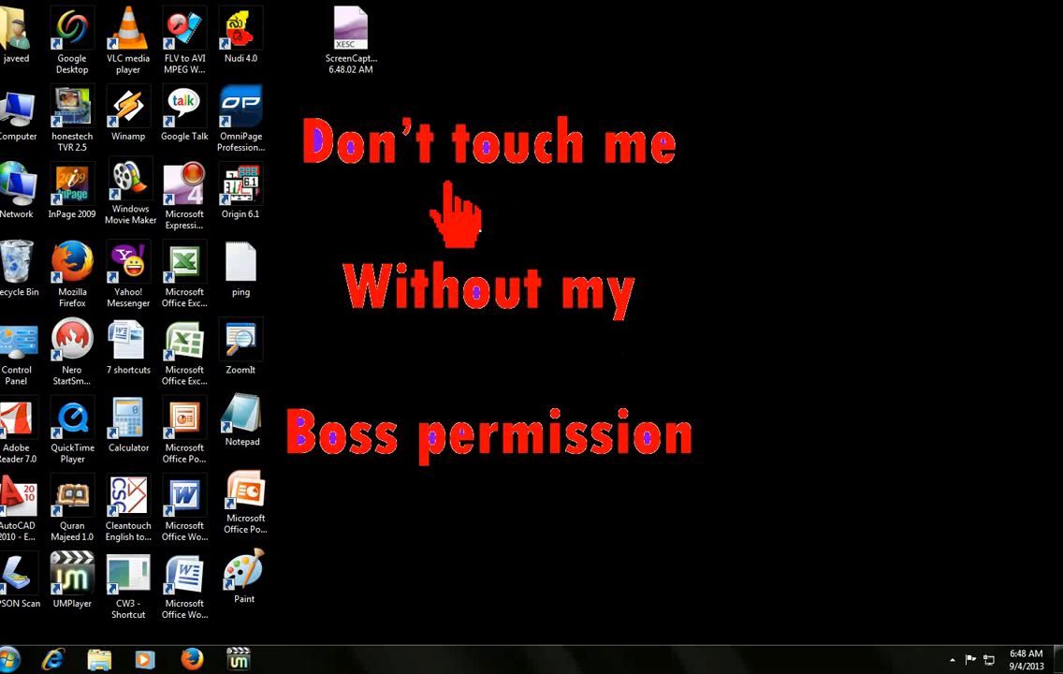
{"action": "right_click", "coordinate": [456, 215]}
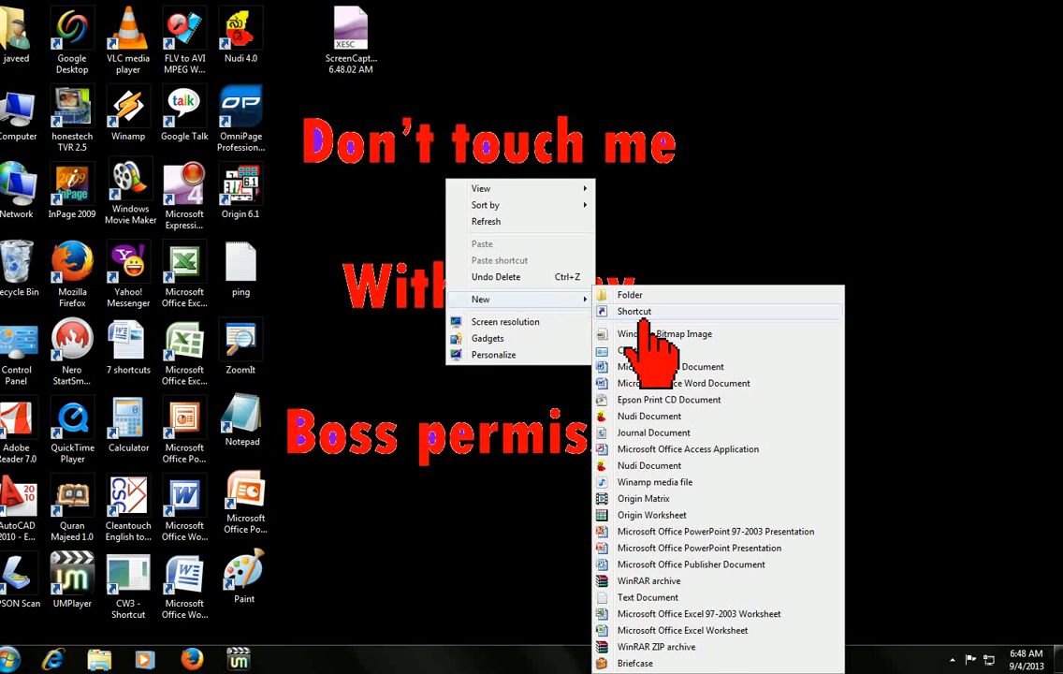
{"action": "left_click", "coordinate": [635, 311]}
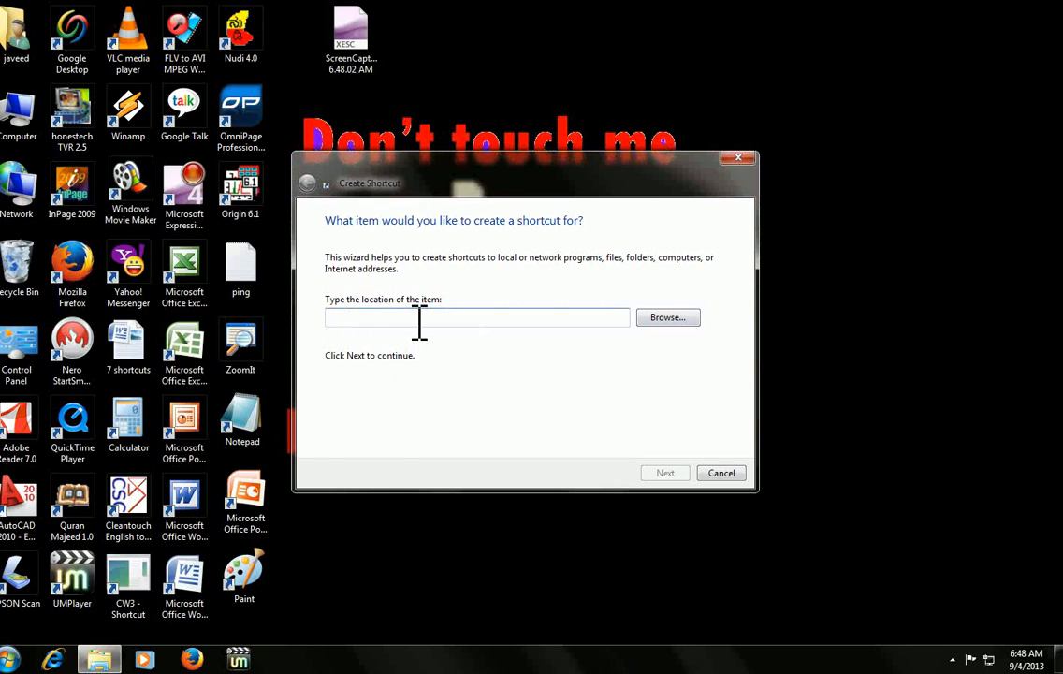
{"action": "type", "text": "www.facebook.com"}
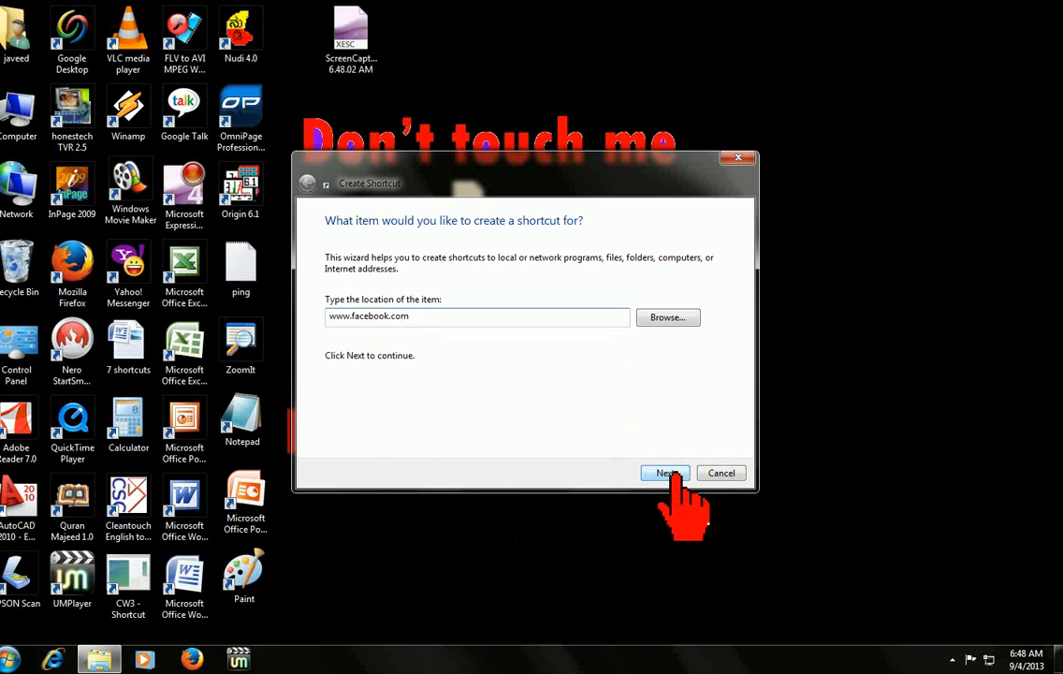
{"action": "left_click", "coordinate": [664, 473]}
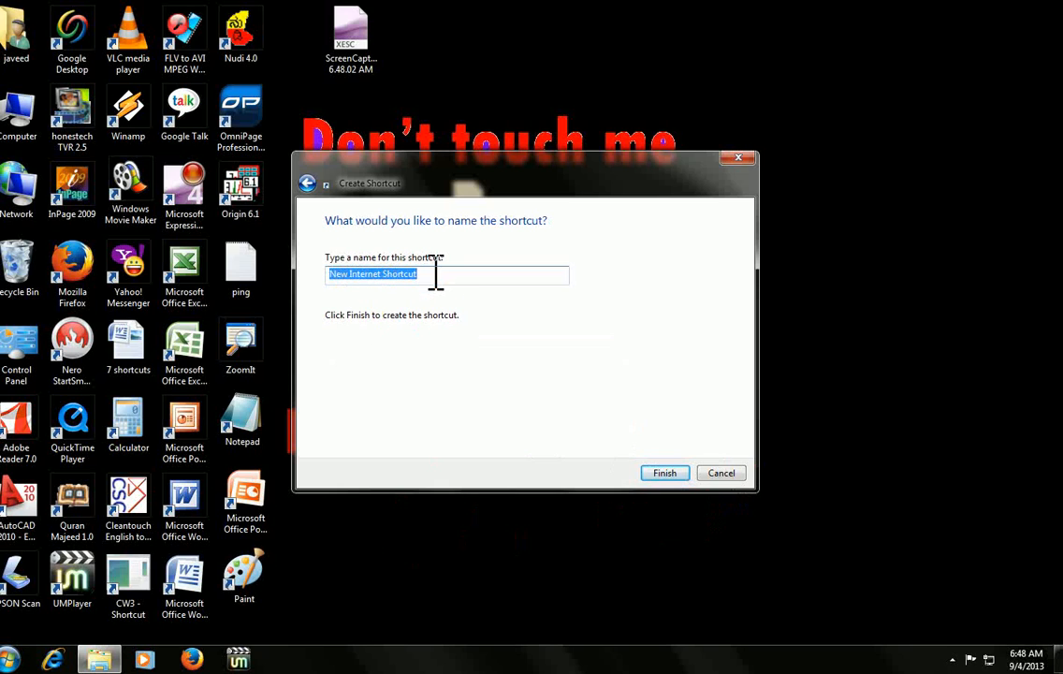
Name the shortcut 'facebook' and finish creating it
{"action": "left_click", "coordinate": [446, 273]}
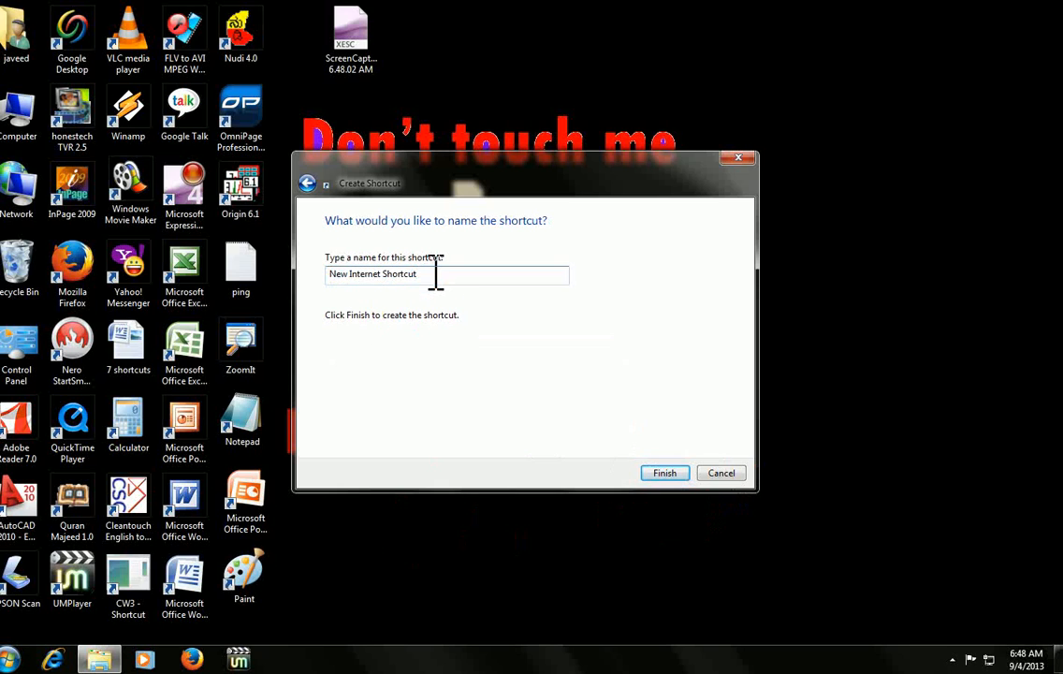
{"action": "type", "text": "facebook"}
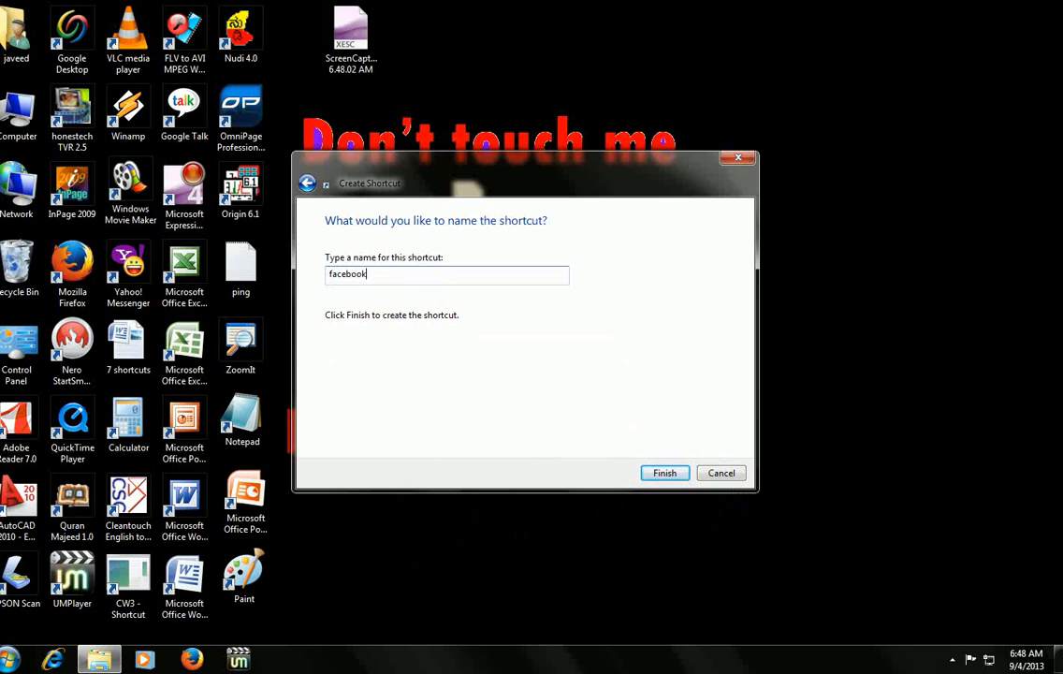
{"action": "left_click", "coordinate": [664, 472]}
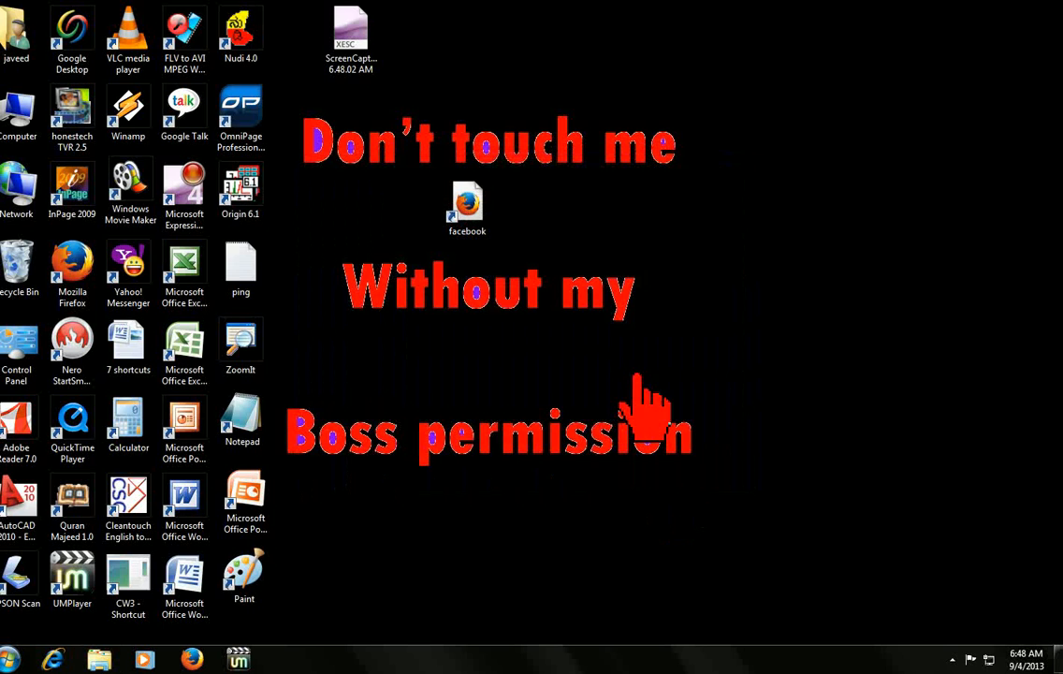
Bring up the Properties dialog for the facebook shortcut
{"action": "left_click", "coordinate": [467, 206]}
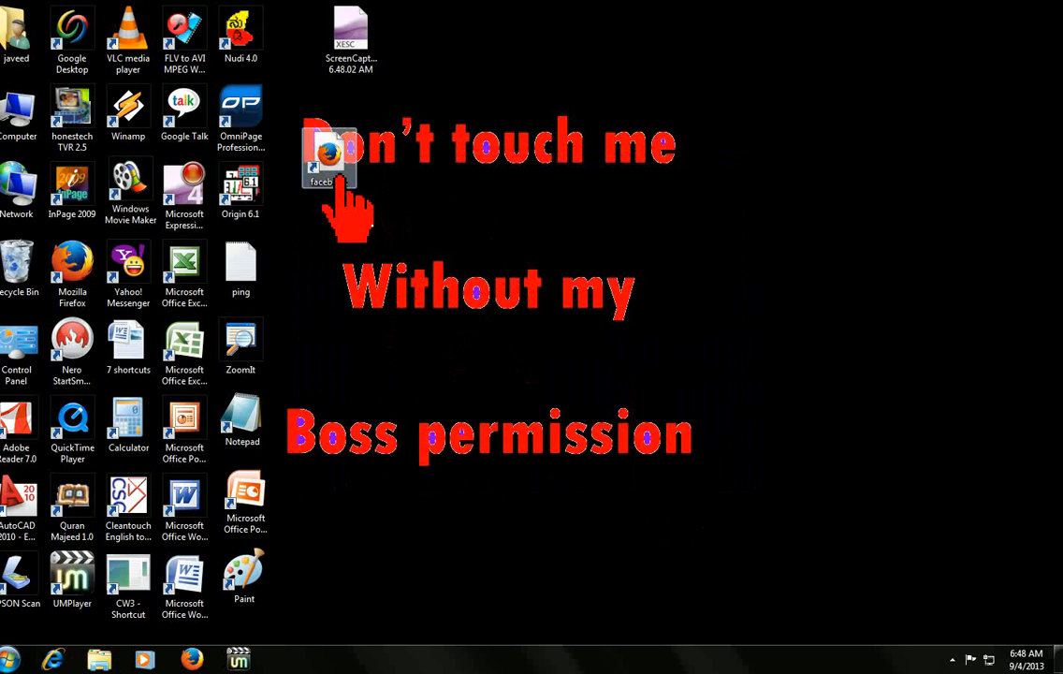
{"action": "right_click", "coordinate": [329, 154]}
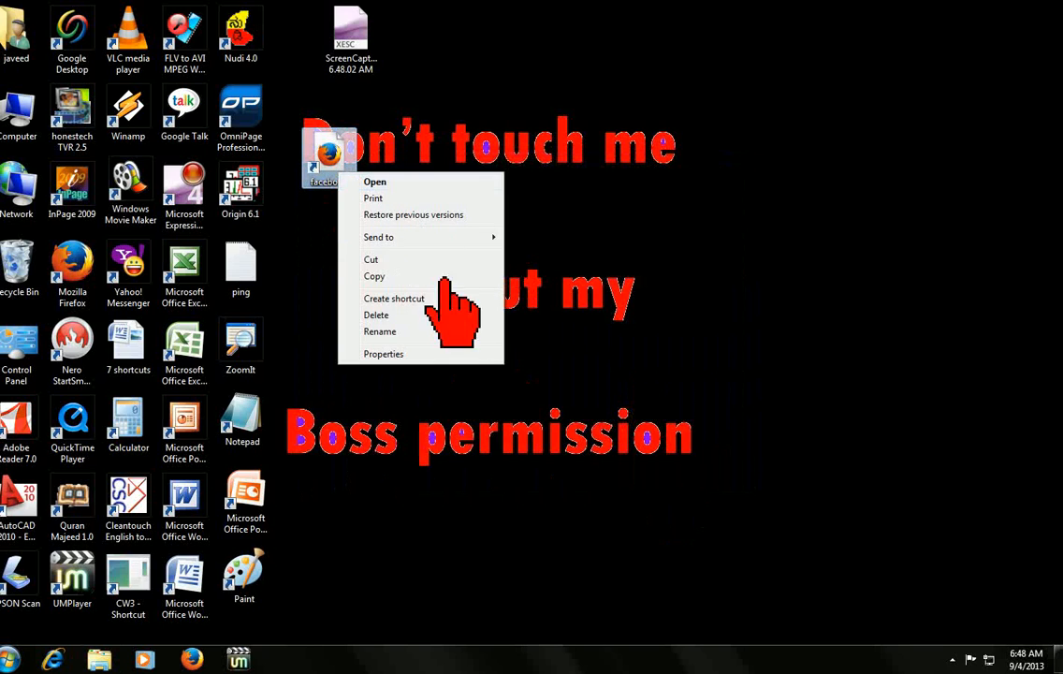
{"action": "left_click", "coordinate": [384, 353]}
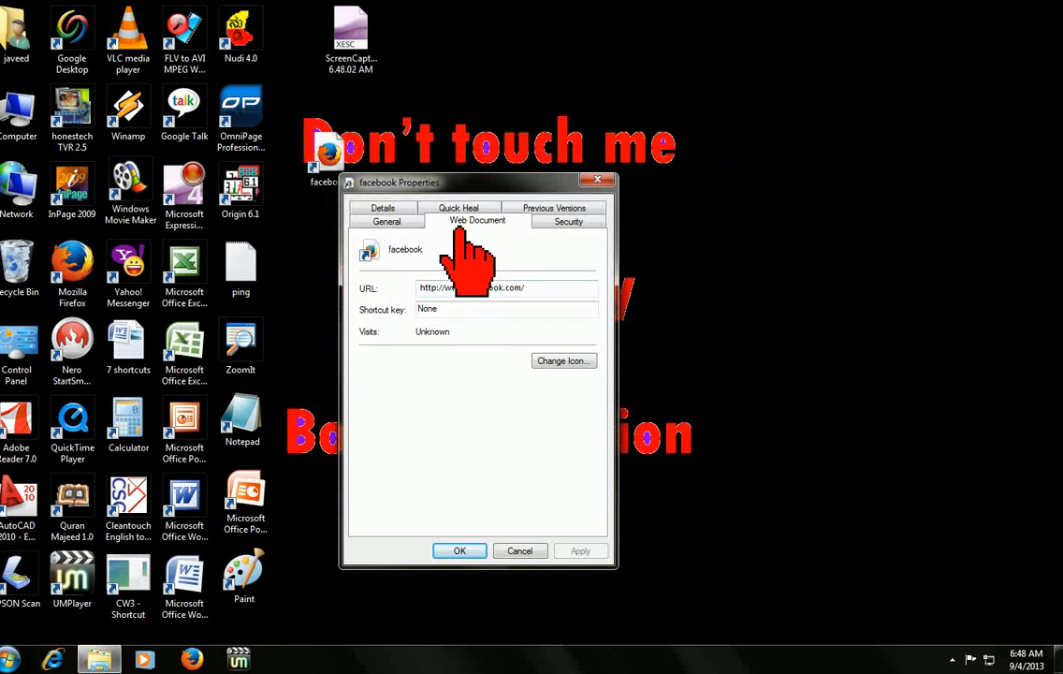
{"action": "mouse_move", "coordinate": [388, 342]}
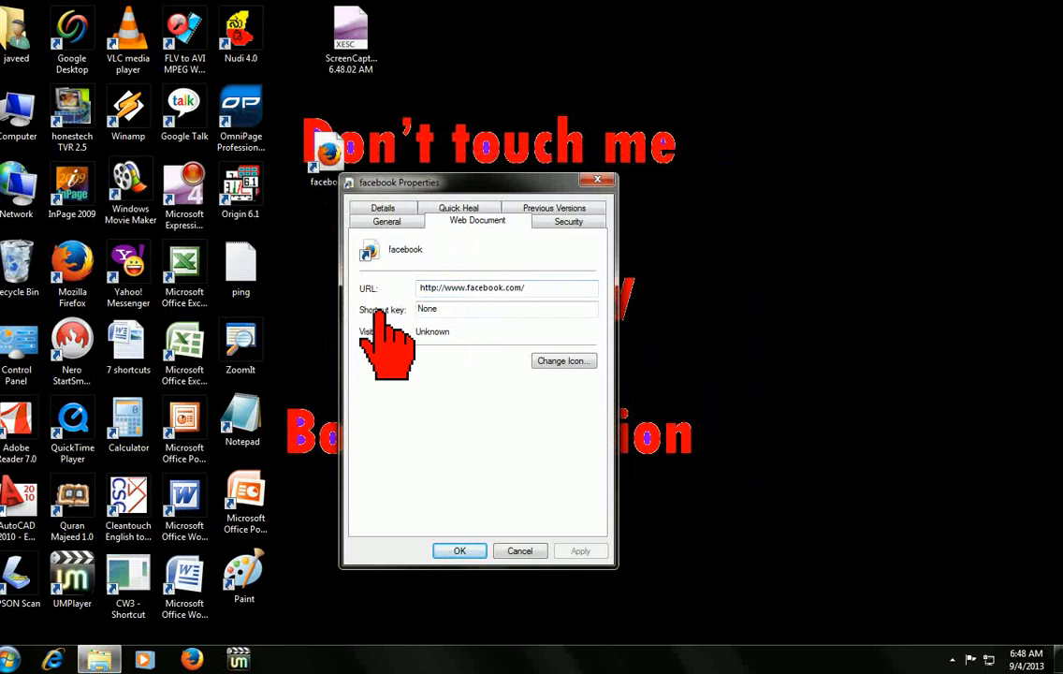
{"action": "mouse_move", "coordinate": [459, 337]}
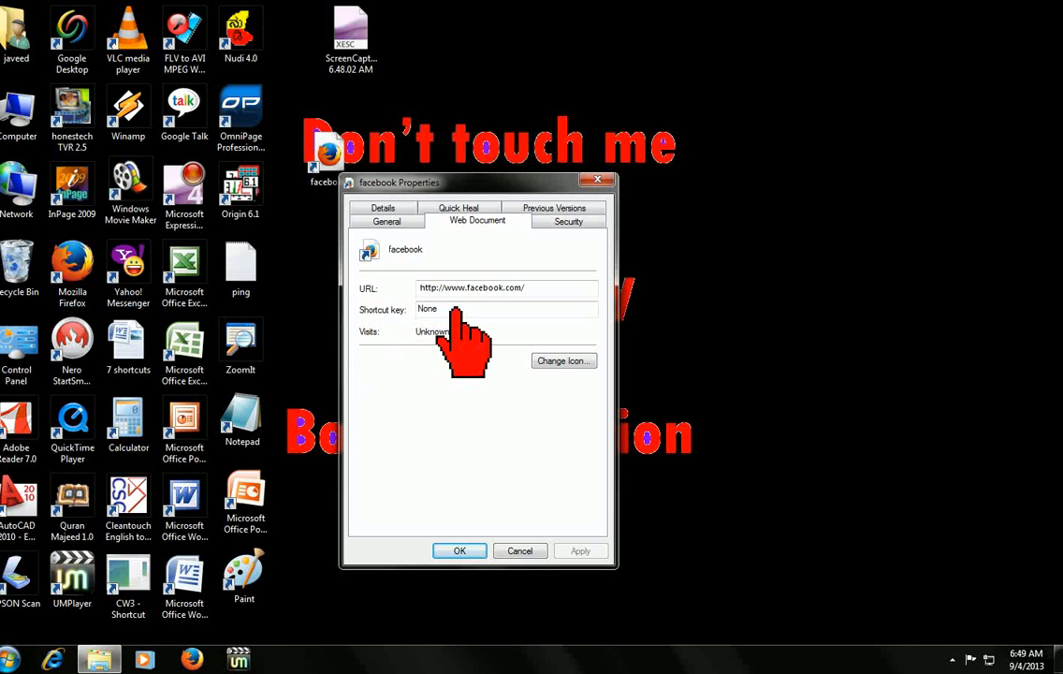
Assign the Ctrl+Shift+F shortcut key and save the setting
{"action": "left_click", "coordinate": [505, 309]}
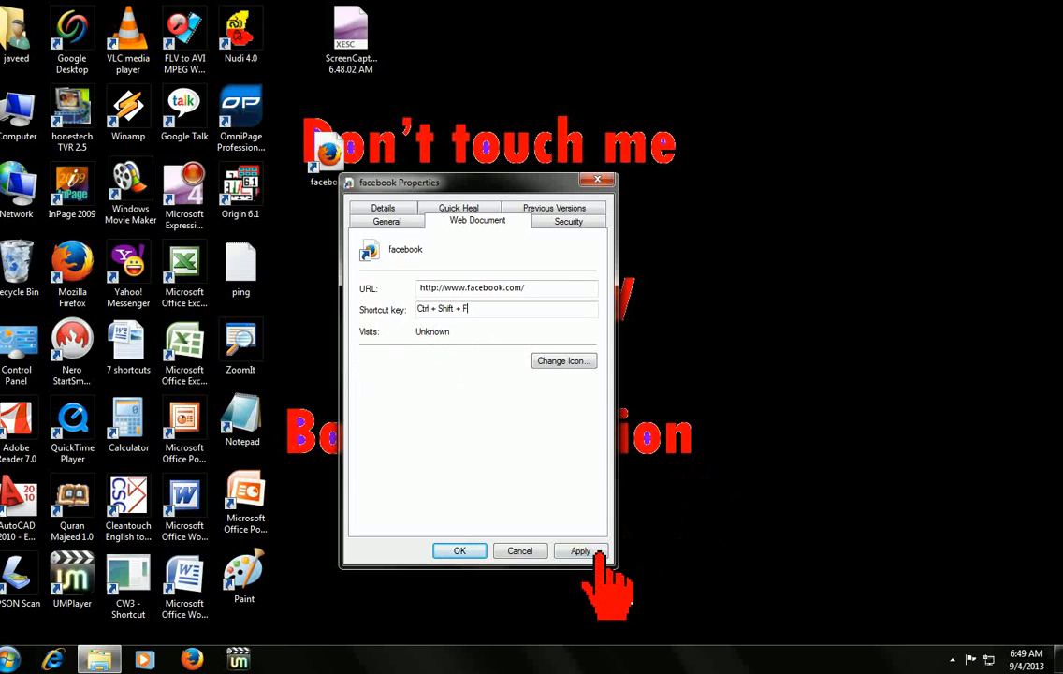
{"action": "left_click", "coordinate": [580, 550]}
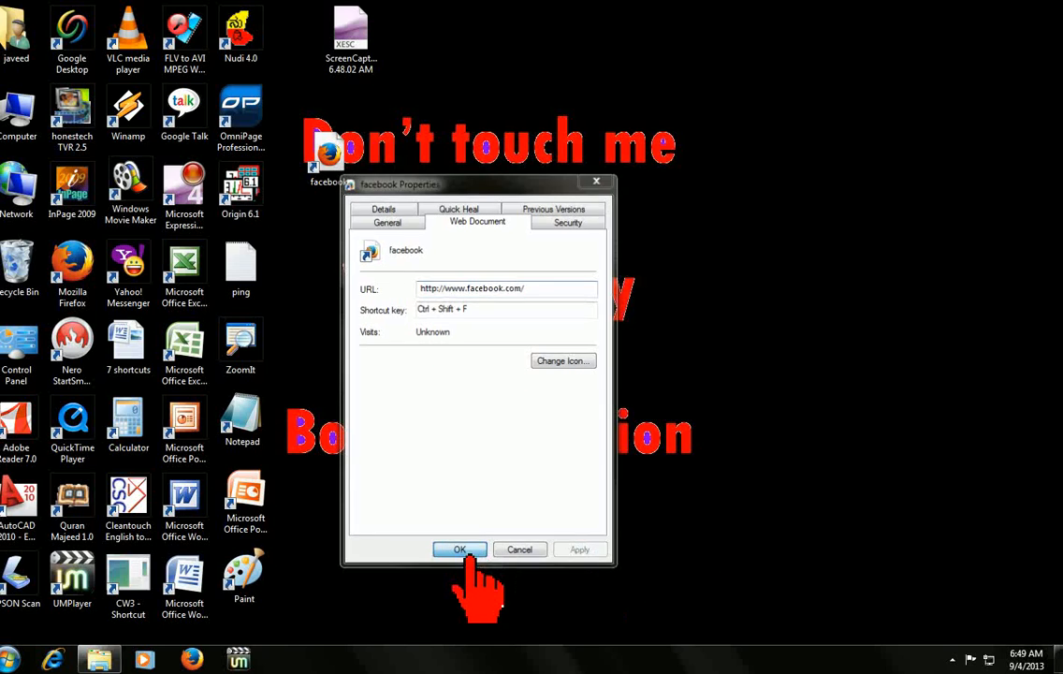
{"action": "left_click", "coordinate": [460, 549]}
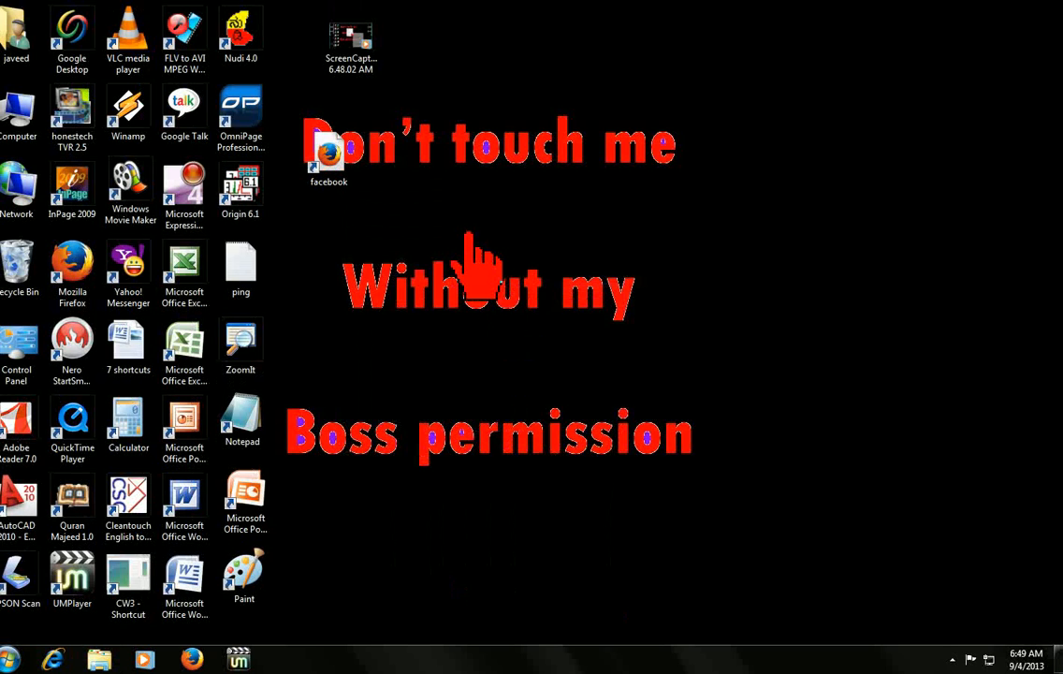
Launch the facebook shortcut so Facebook opens in Firefox
{"action": "double_click", "coordinate": [329, 152]}
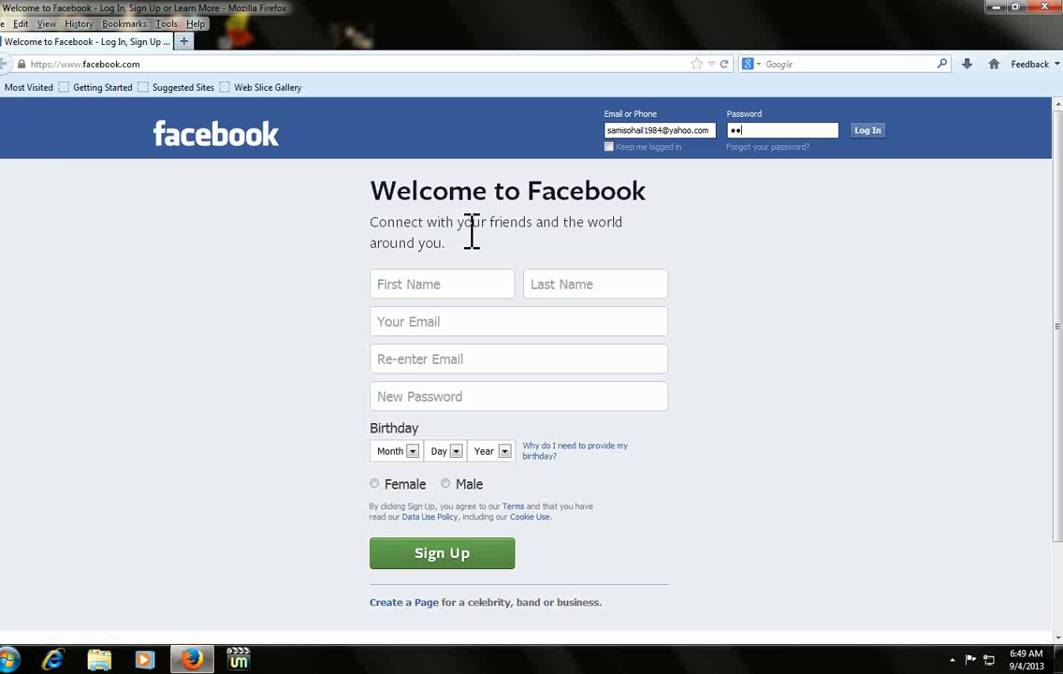
Enter the password, log in to Facebook, and dismiss the Remember Password prompt
{"action": "type", "text": "password"}
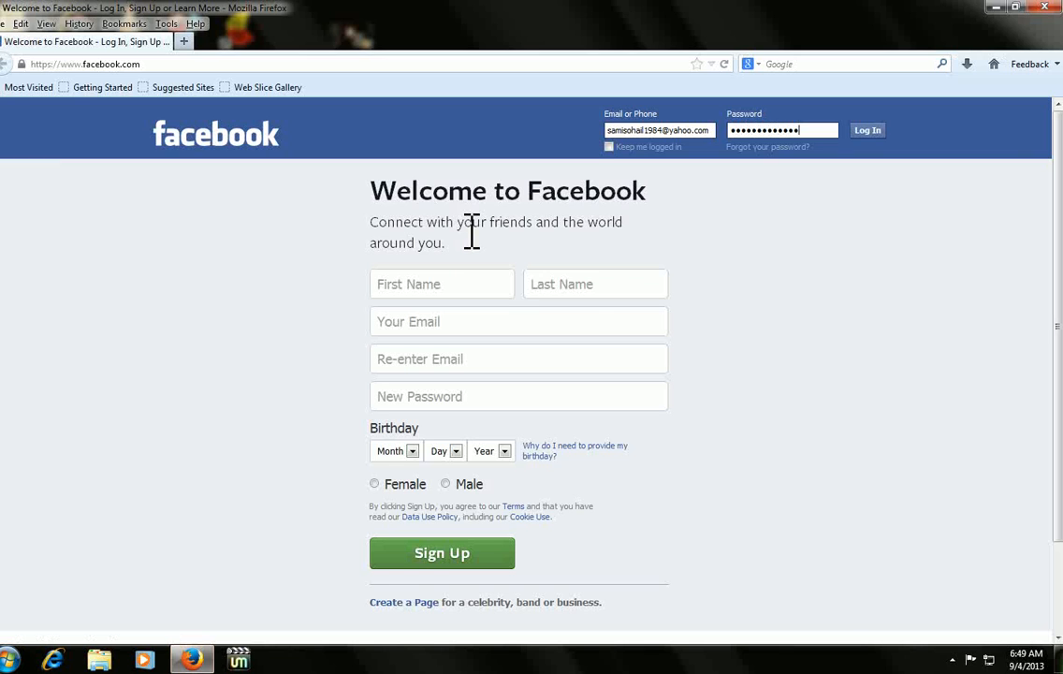
{"action": "left_click", "coordinate": [866, 130]}
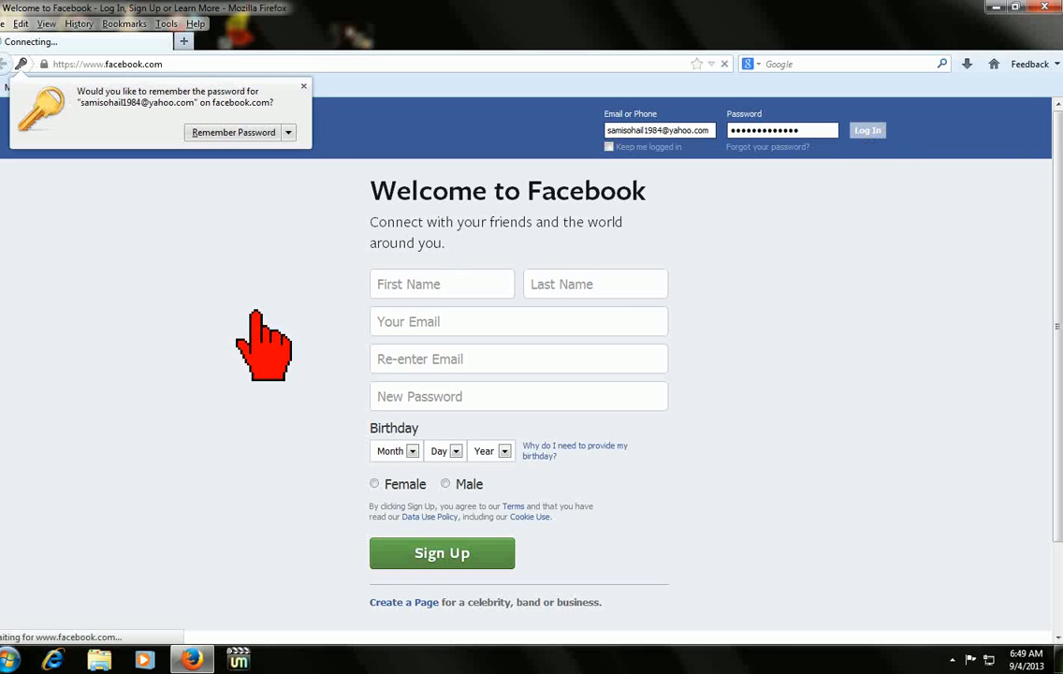
{"action": "left_click", "coordinate": [868, 130]}
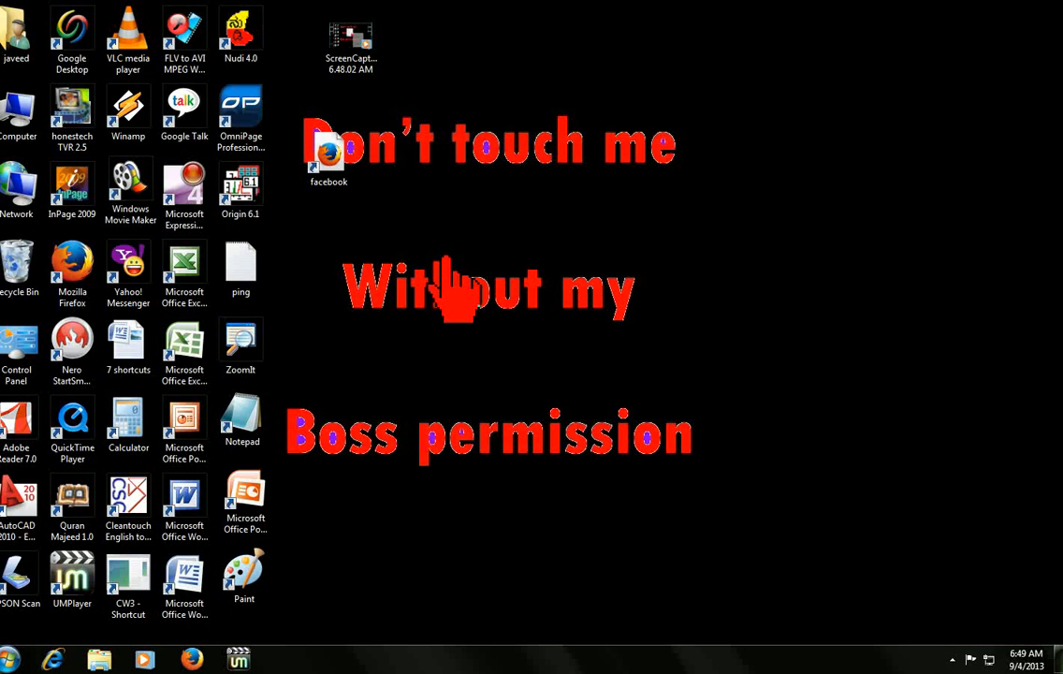
{"action": "double_click", "coordinate": [329, 150]}
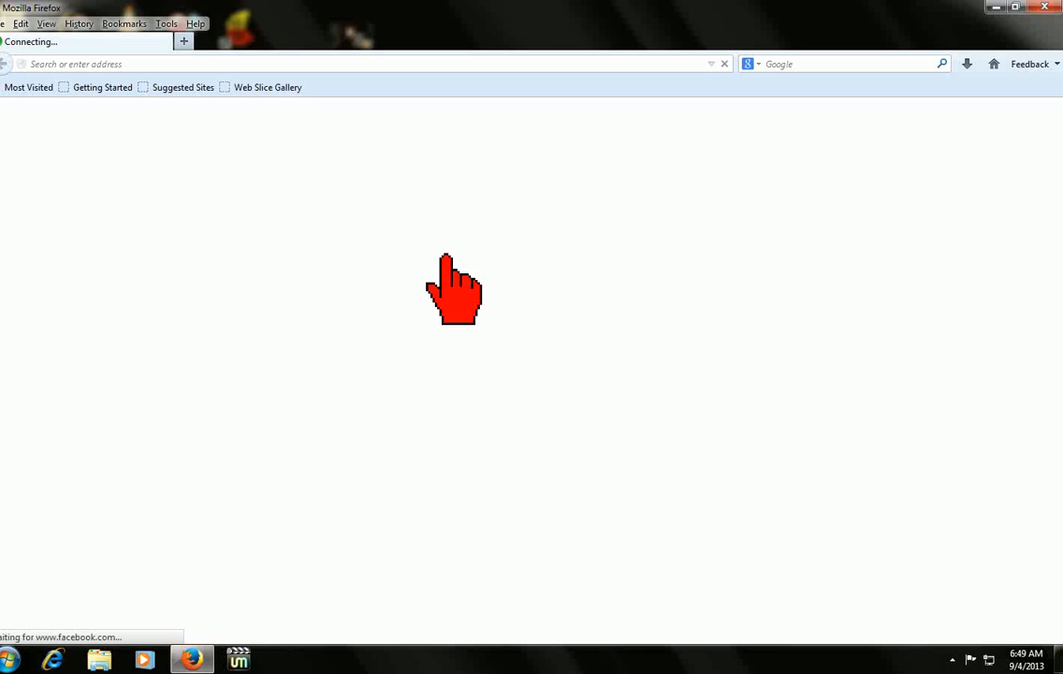